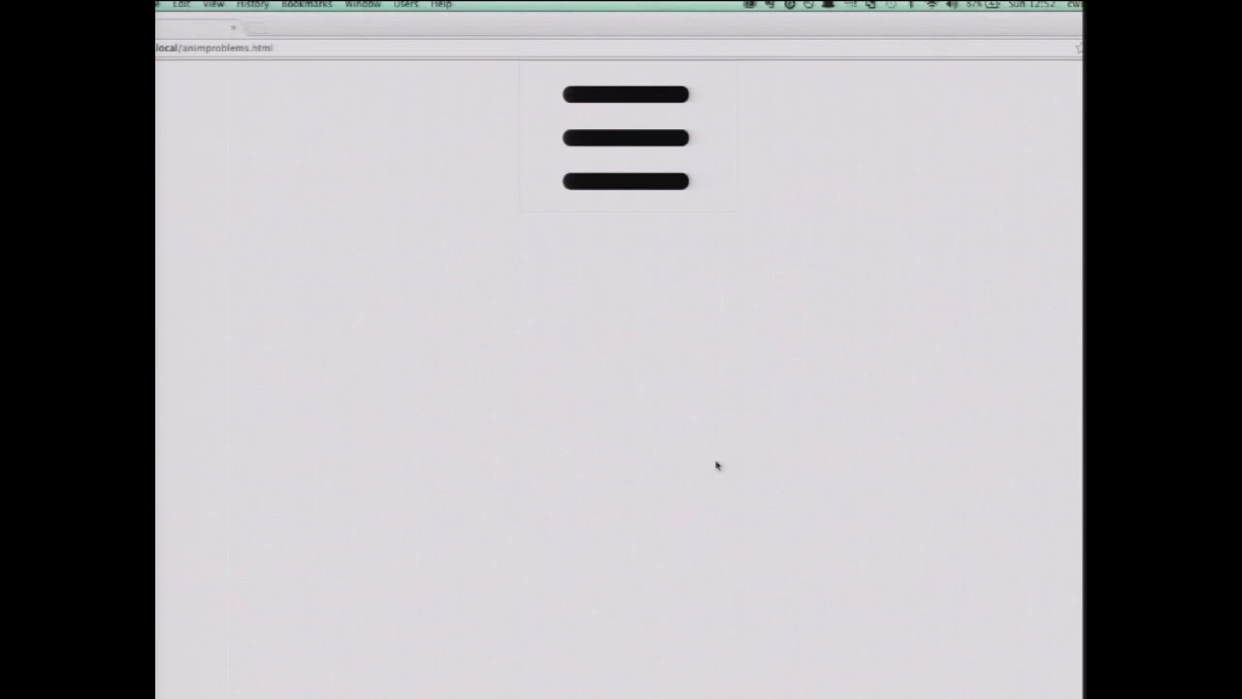
mouse_move(369, 192)
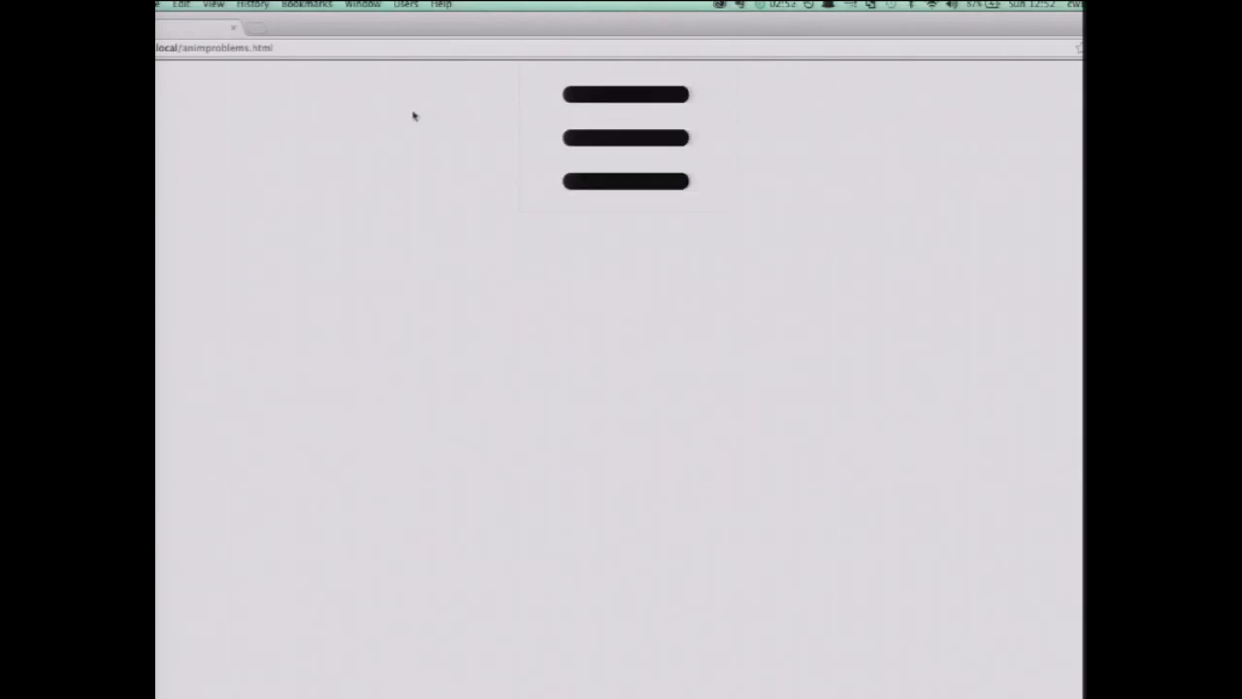
Show the hamburger icon demo page rendered in Safari for comparison
click(625, 138)
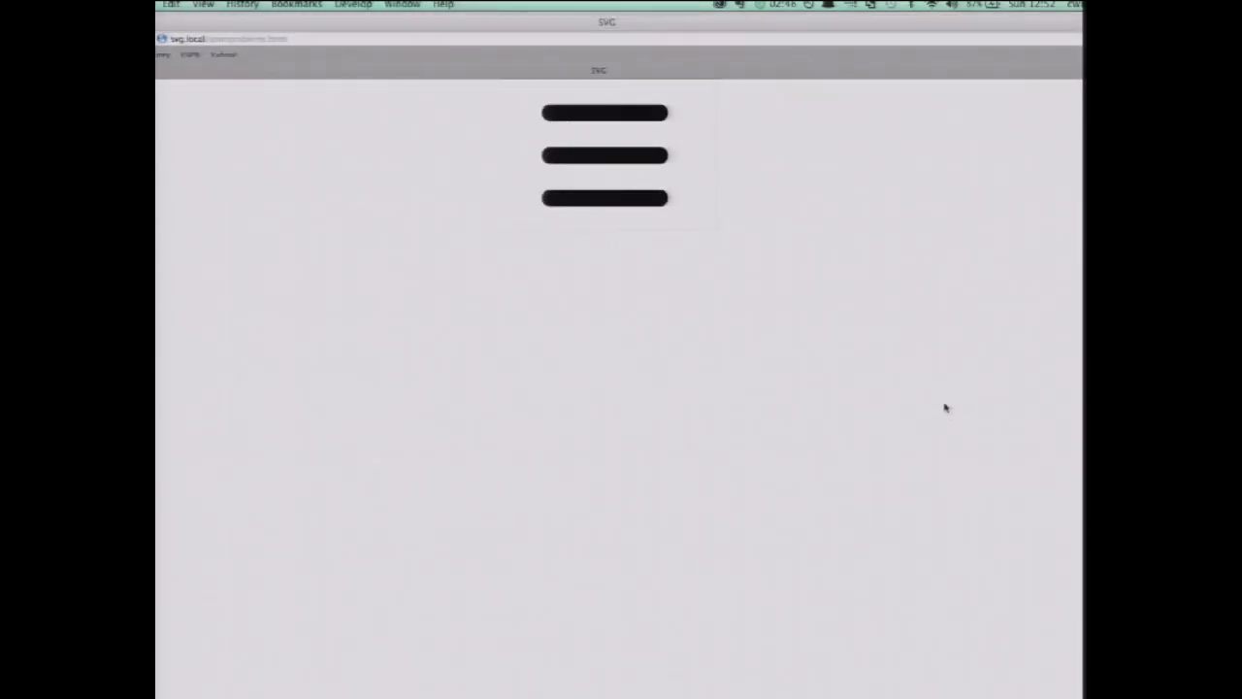
click(604, 155)
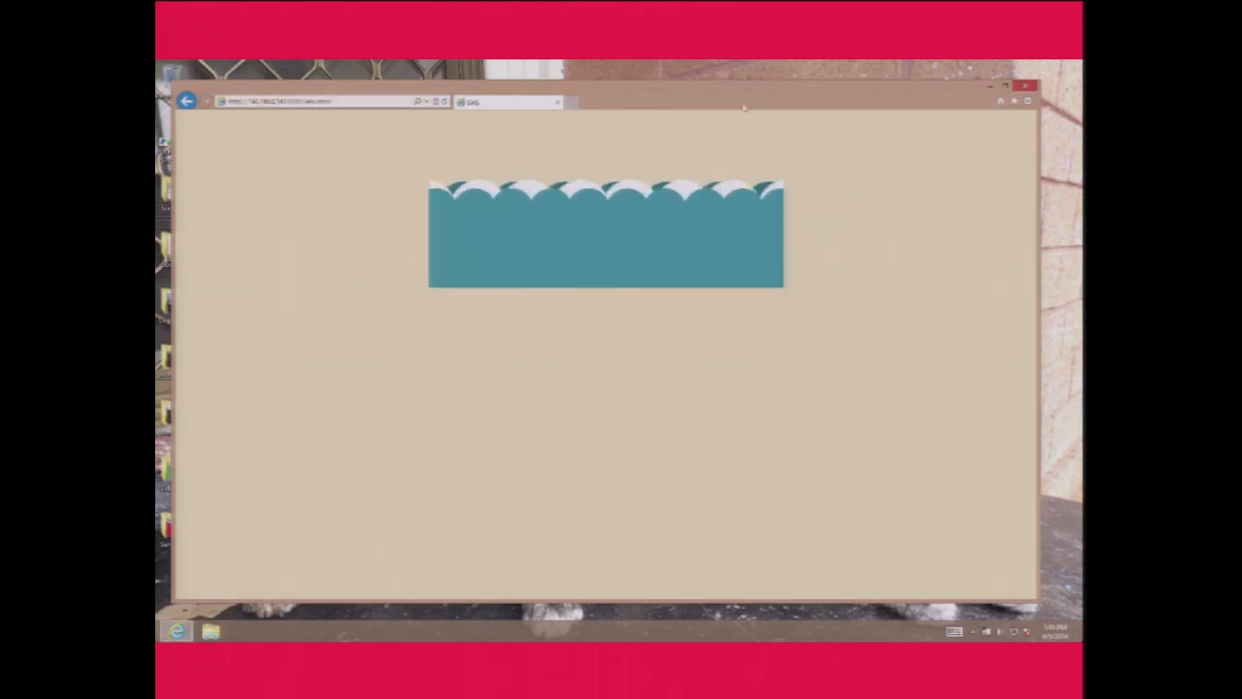
Open the Tools menu over the SVG wave demo in Internet Explorer 10
click(1027, 101)
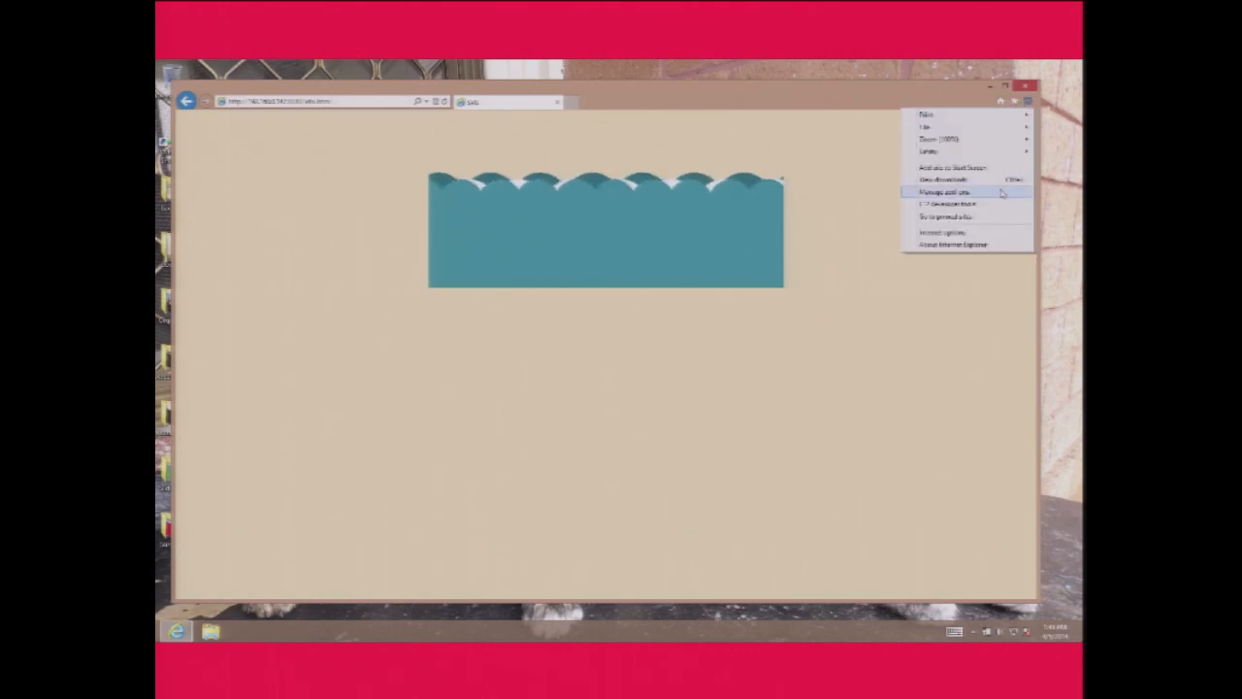